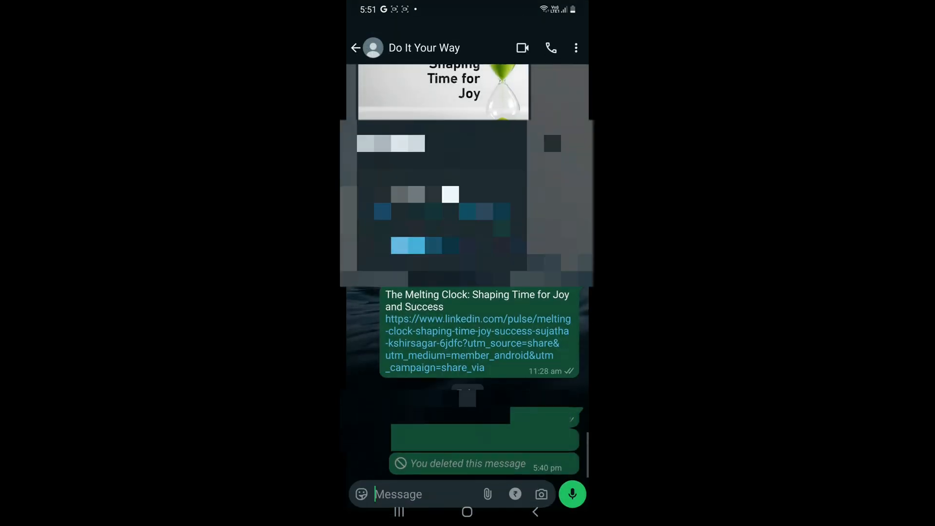
- Show the admins group chat's overflow options menu
left_click(355, 48)
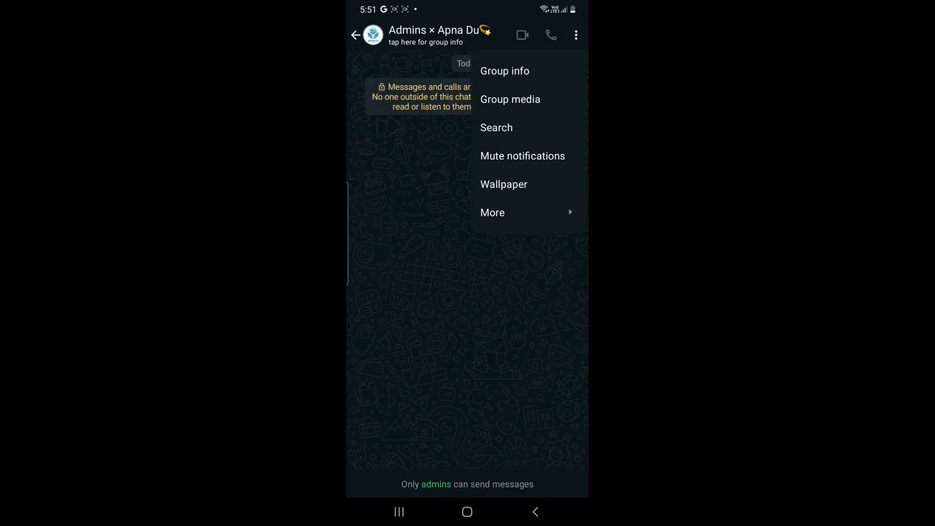
- Go from the chat's Wallpaper setting into Change to reach the wallpaper categories
left_click(504, 185)
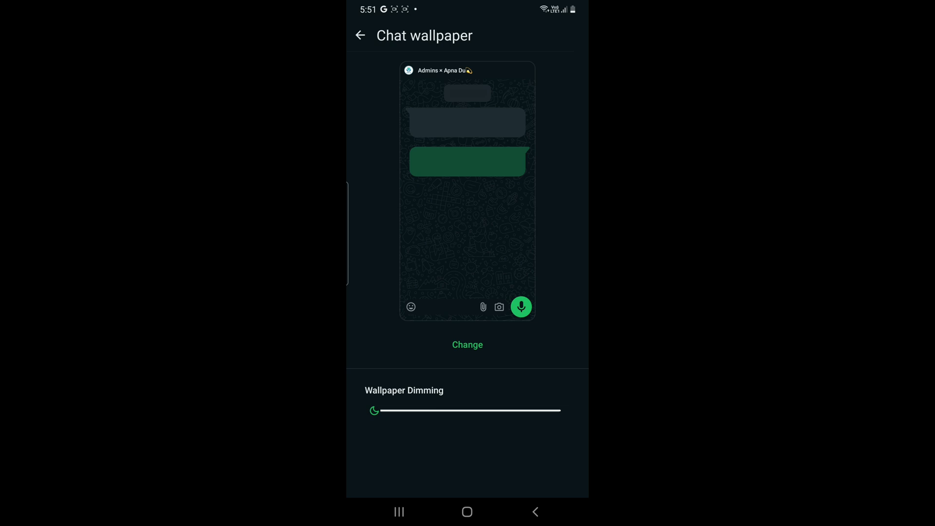
left_click(466, 345)
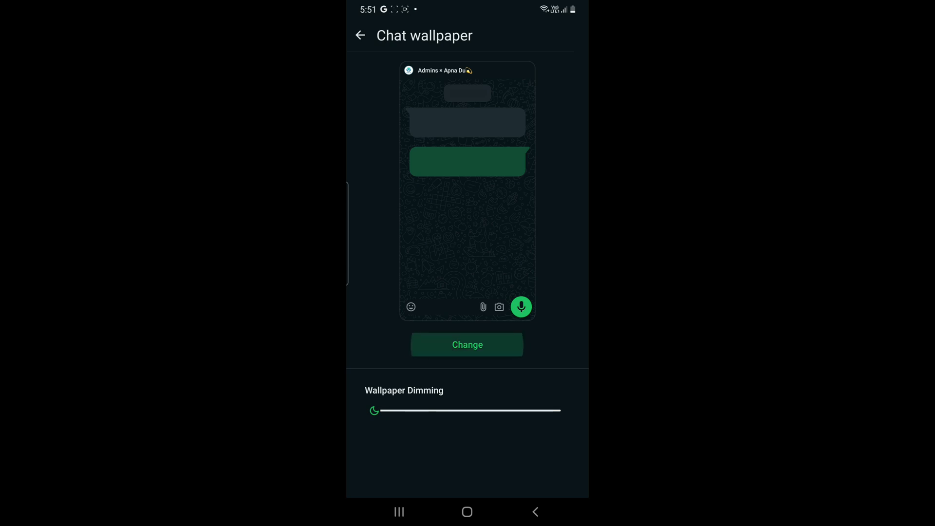
left_click(467, 344)
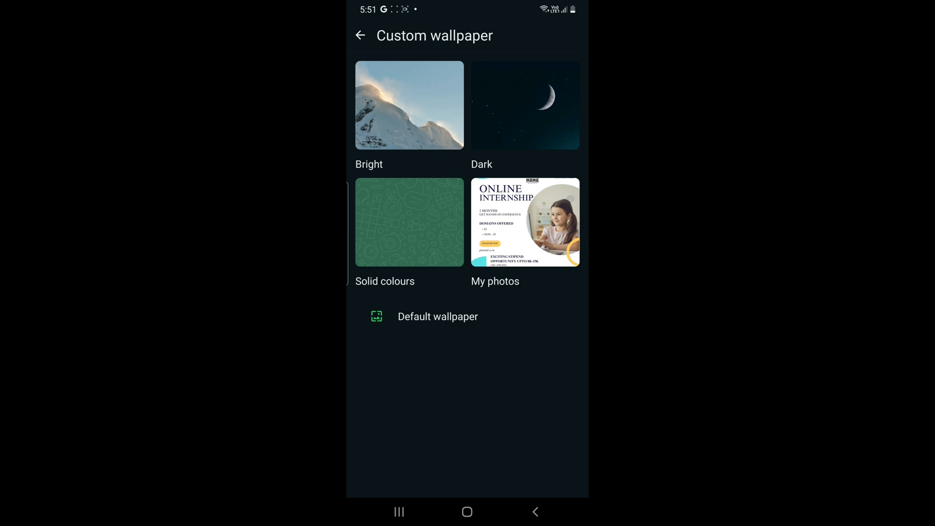
- Choose the Dark category and preview the Taj Mahal arch wallpaper
left_click(525, 105)
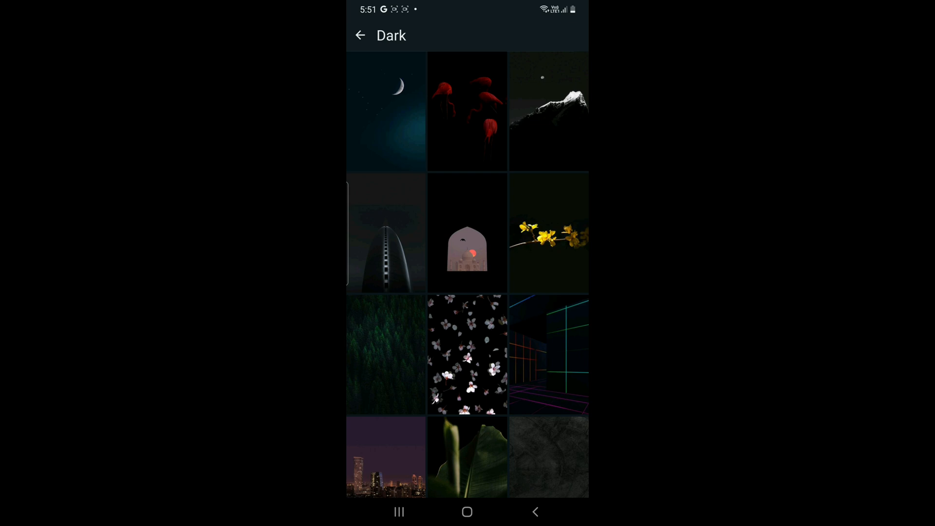
left_click(467, 233)
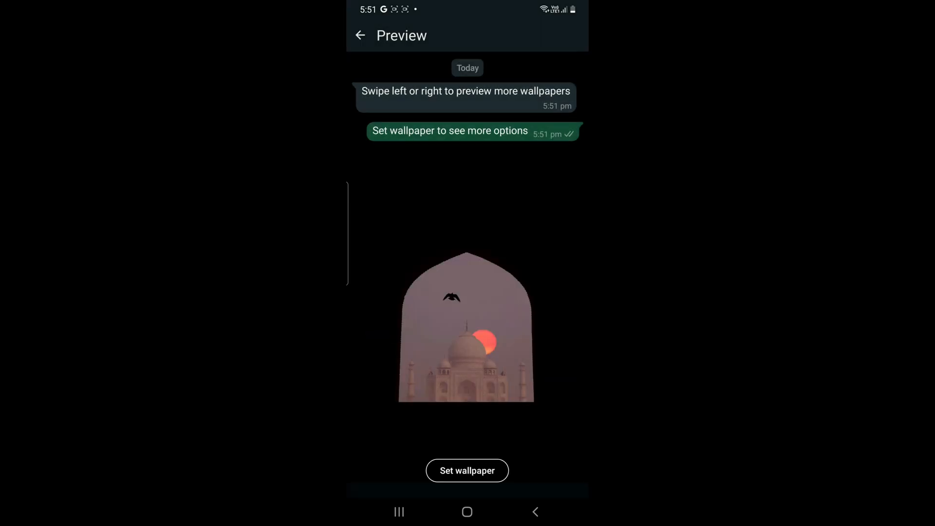
- Set the Taj Mahal arch wallpaper for this chat and return to the group chat
left_click(467, 470)
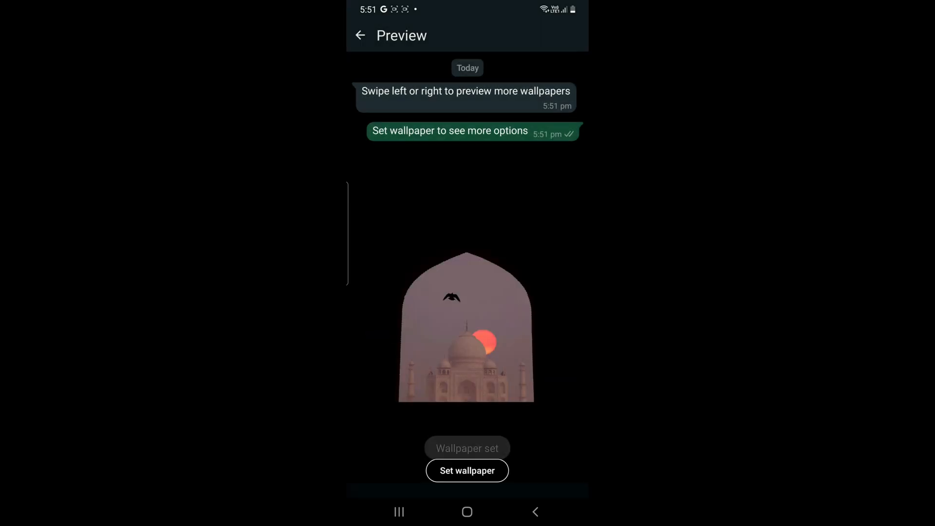
left_click(467, 470)
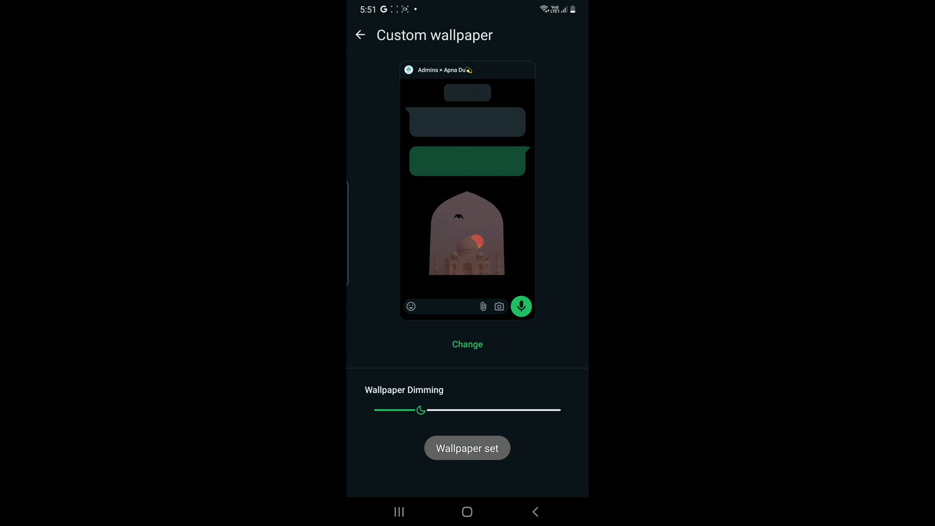
left_click(467, 448)
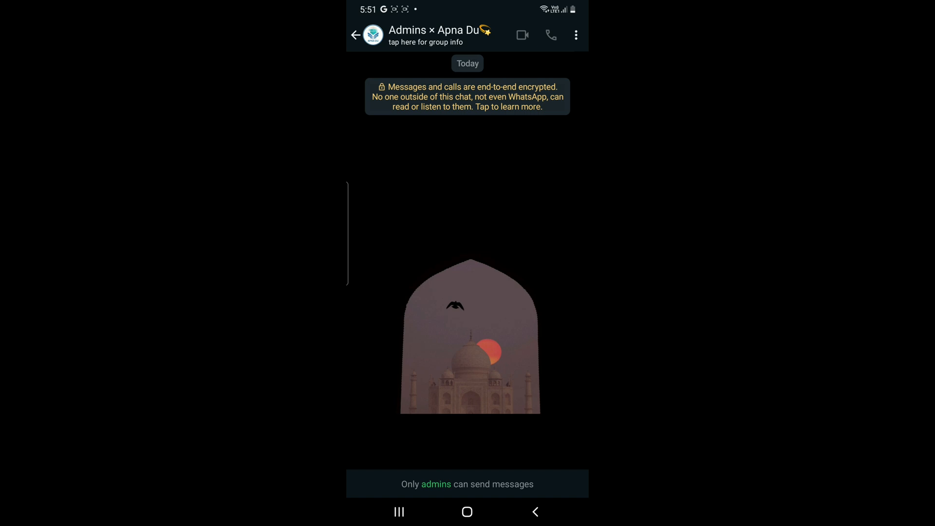
- Back out of the group chat to the Chats list
left_click(356, 35)
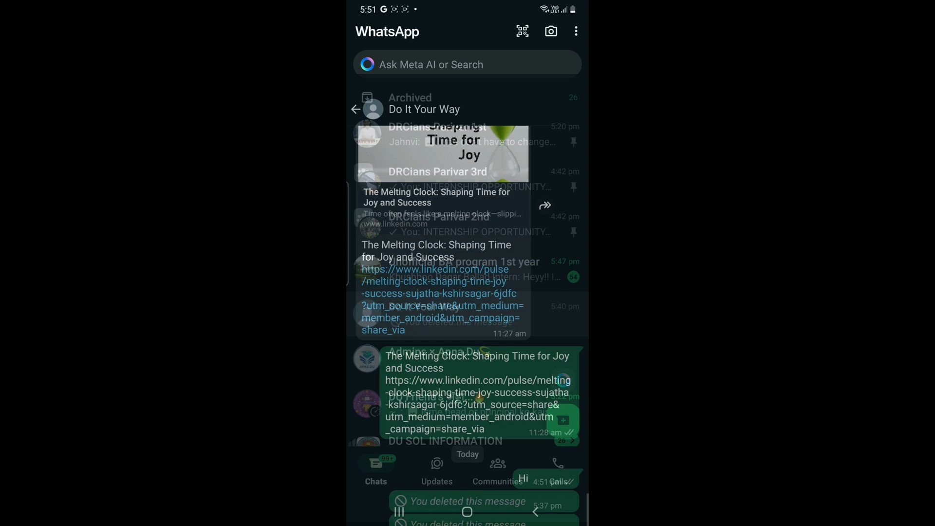
- Browse back to the Taj Mahal arch preview and set it as this chat's wallpaper again
left_click(424, 108)
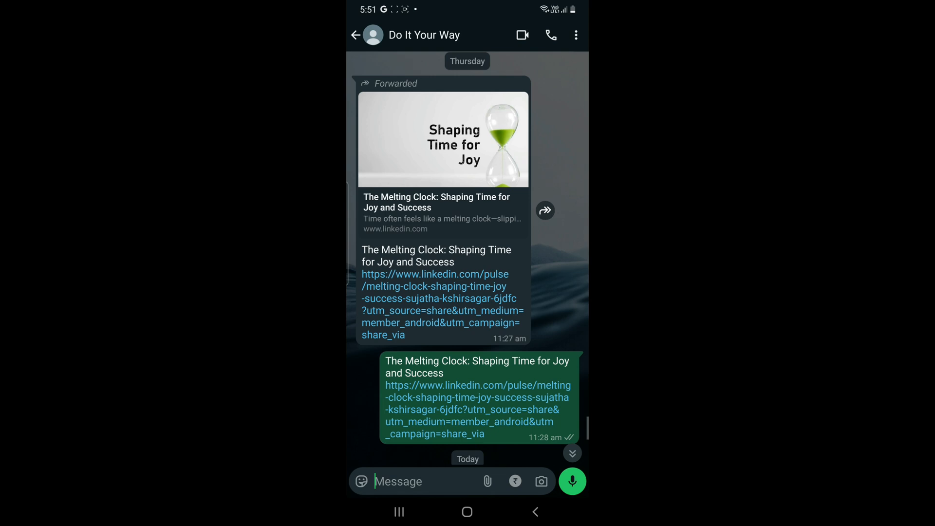
scroll("down", 3)
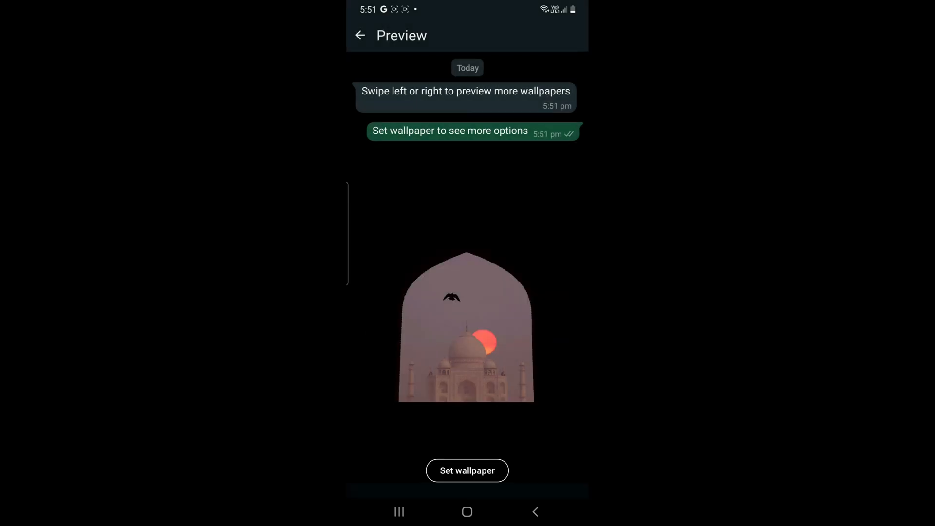
left_click(467, 470)
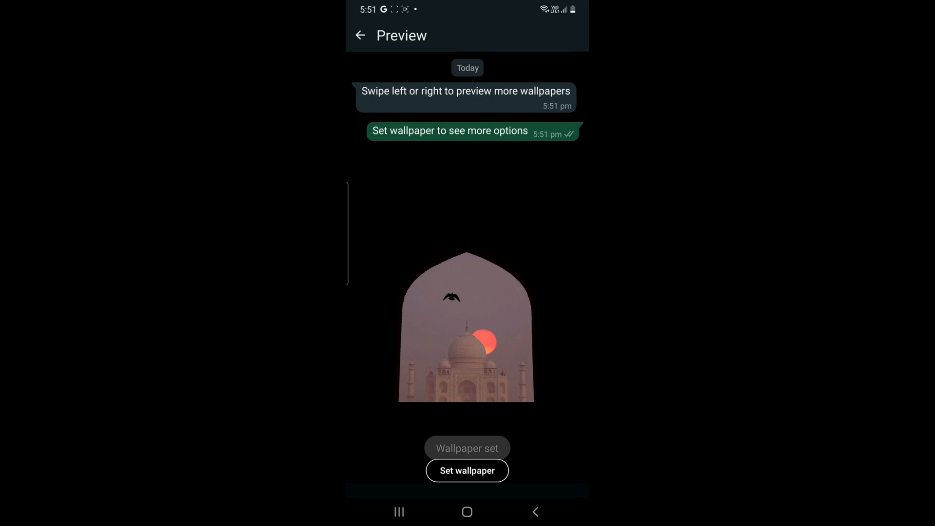
left_click(467, 470)
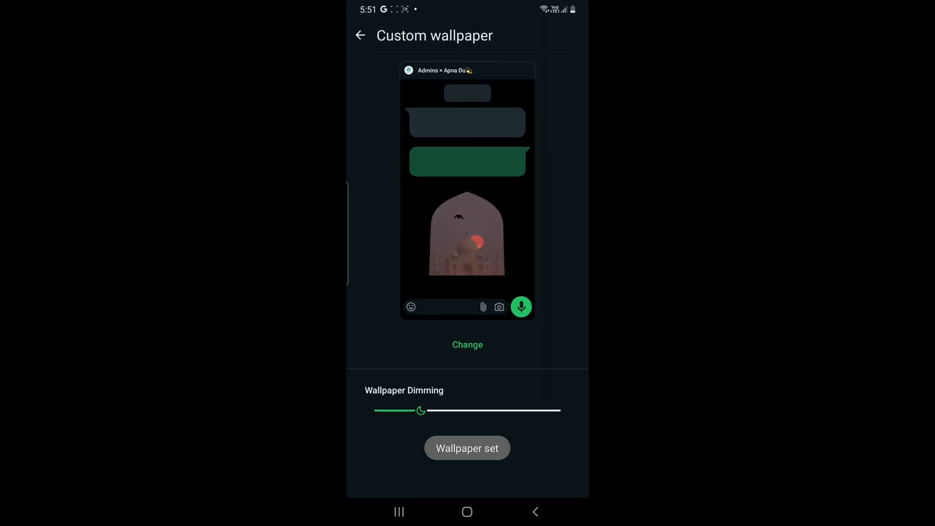